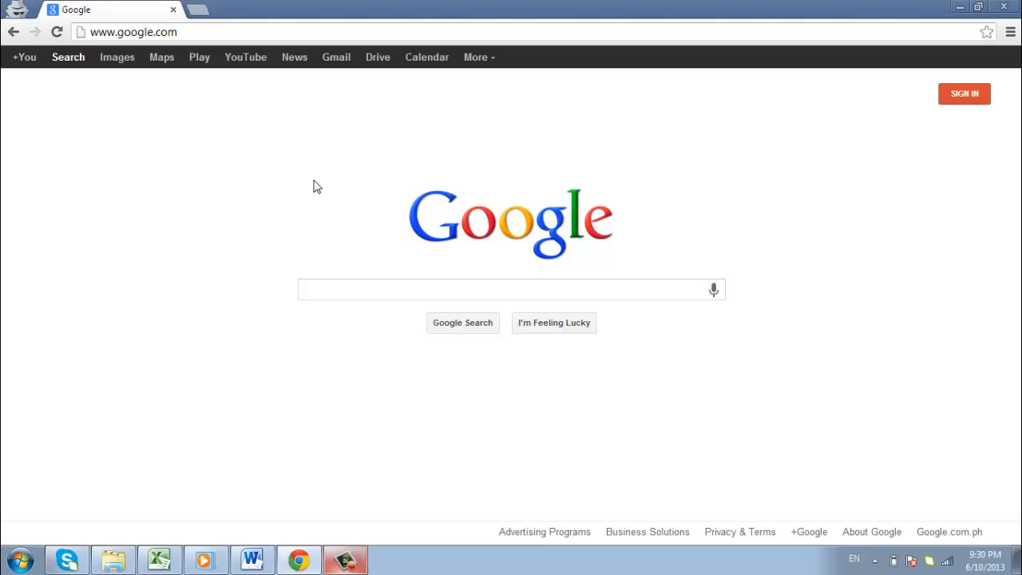
mouse_move(259, 170)
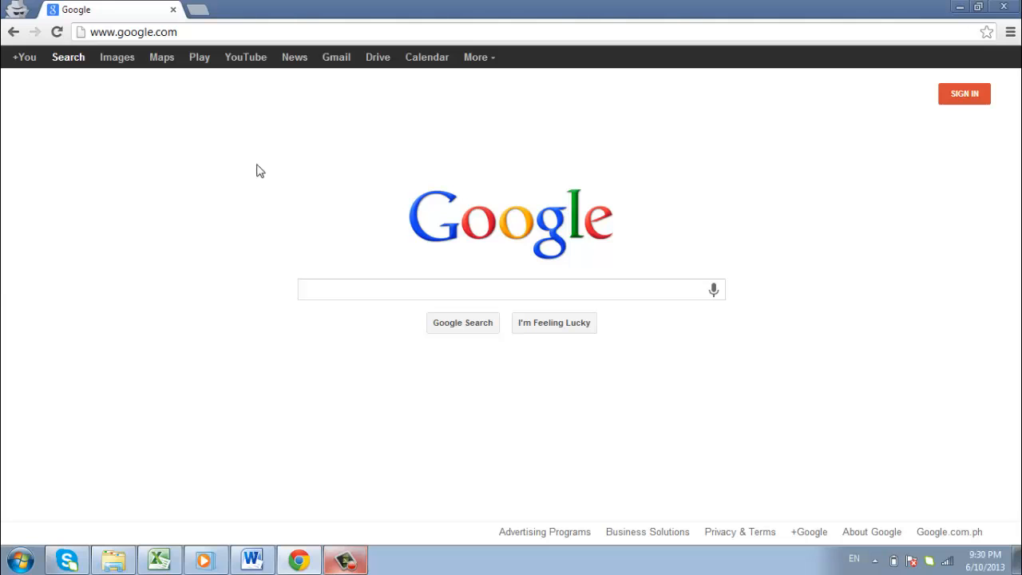
Step: Search Download.com for 'cleantouch urdu dictionary' to list matching downloads
type("down")
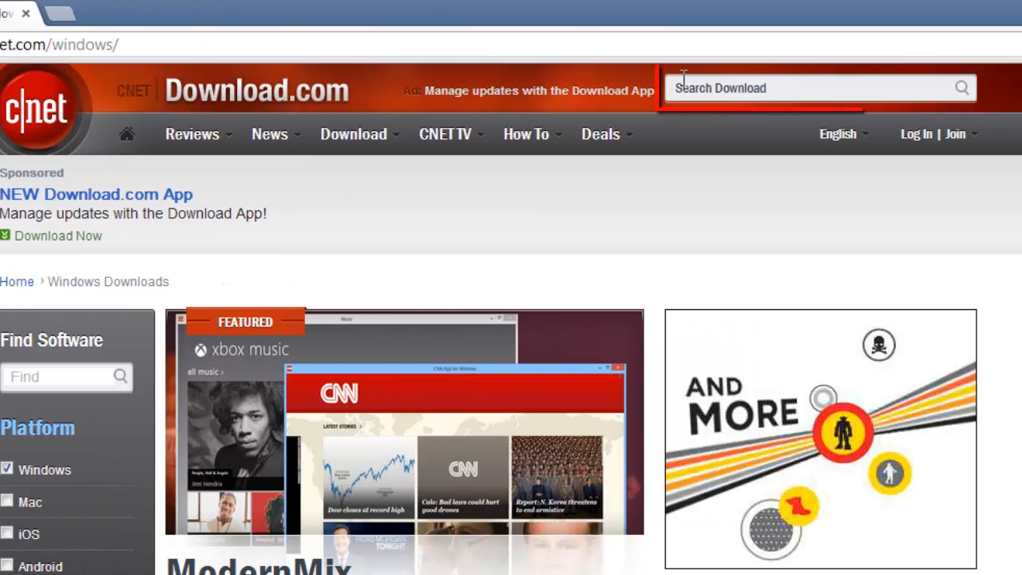
type("cleantouch urd")
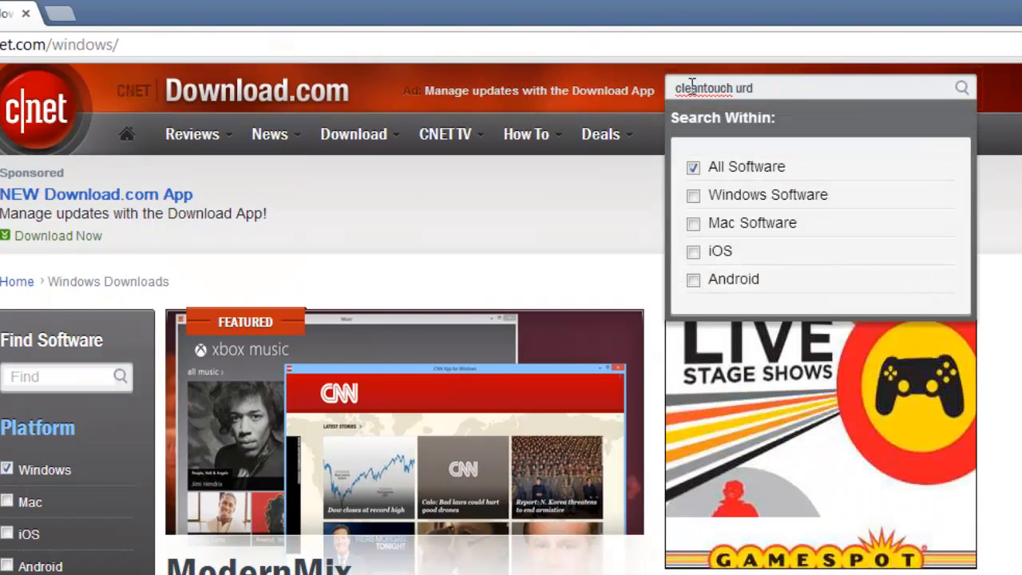
left_click(961, 88)
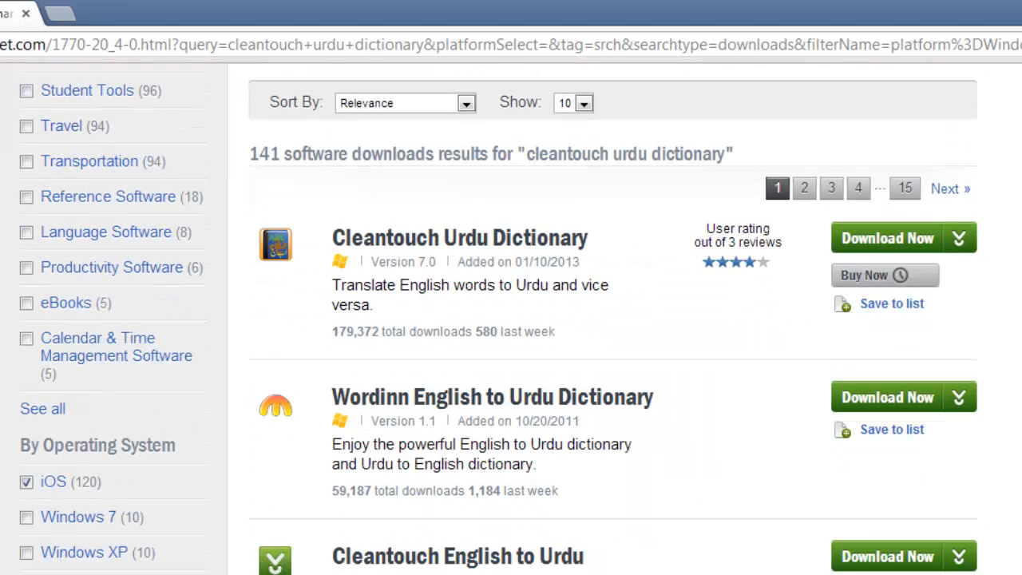
Step: Download dict.exe via the Cleantouch Urdu Dictionary page's Direct Download Link and run it
left_click(460, 236)
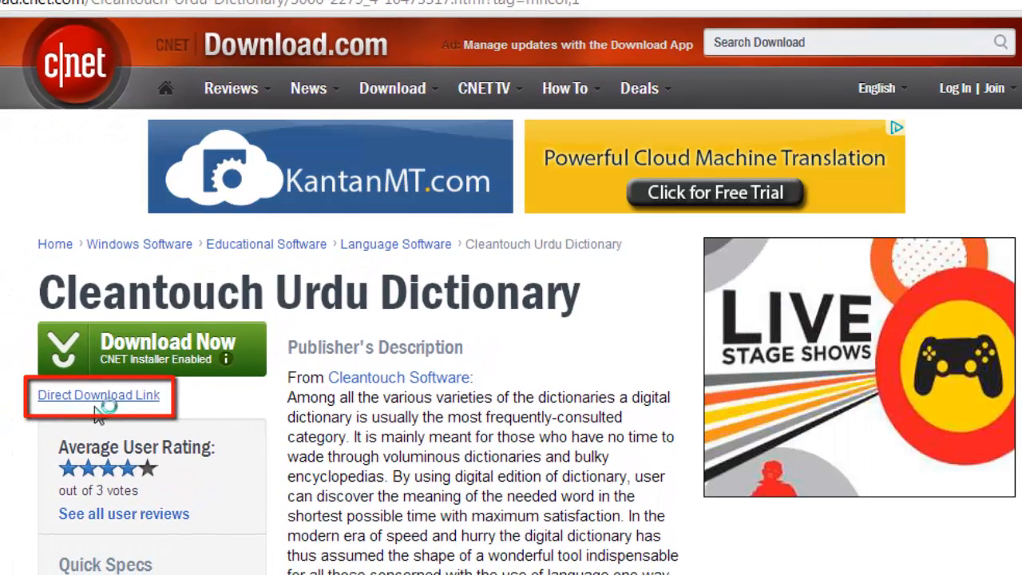
left_click(99, 394)
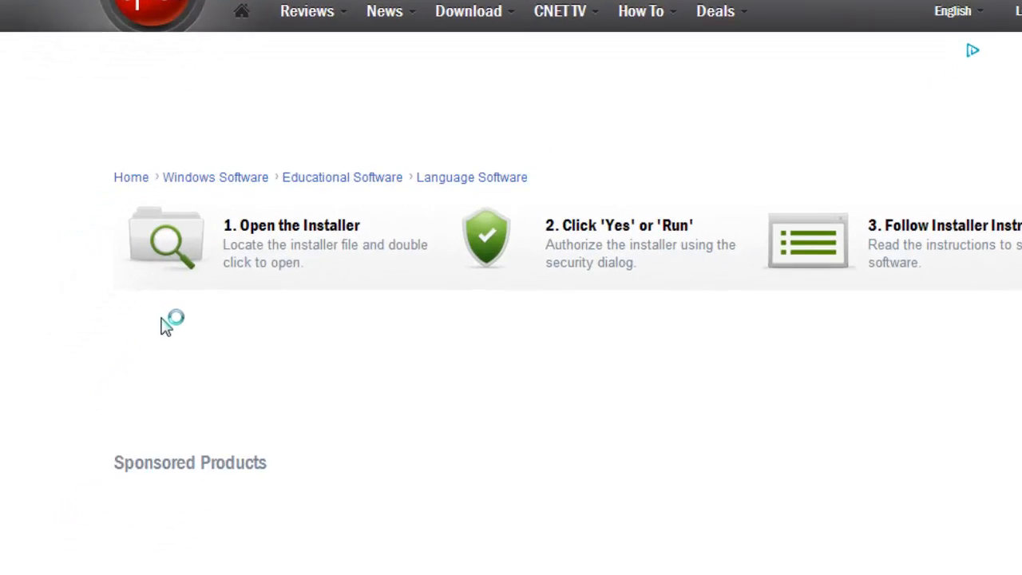
scroll("down", 3)
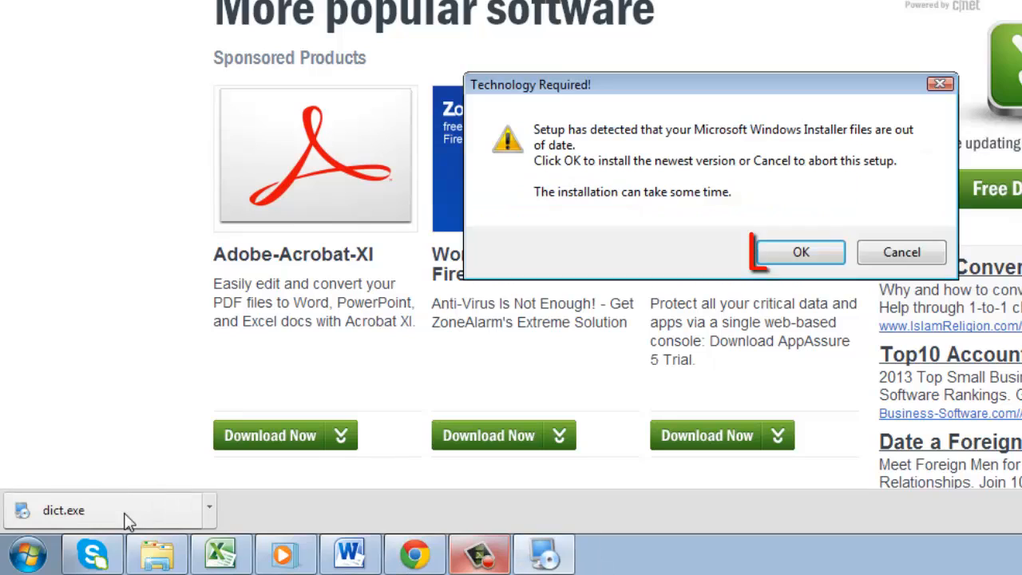
Step: Complete the Cleantouch Urdu Dictionary 7.0 Trial setup, accepting the license, and finish the Urdu Keyboard install
left_click(802, 253)
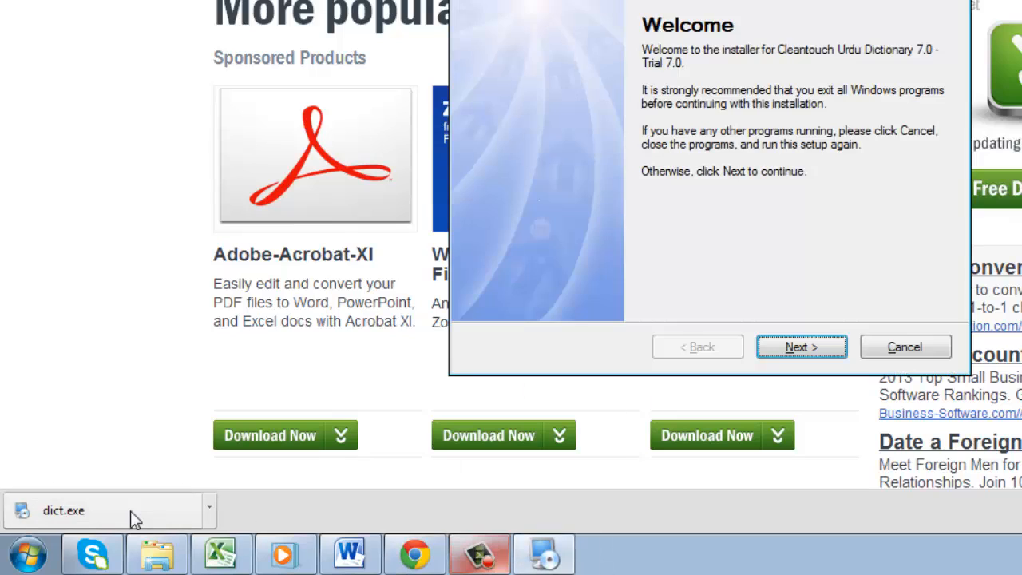
left_click(802, 345)
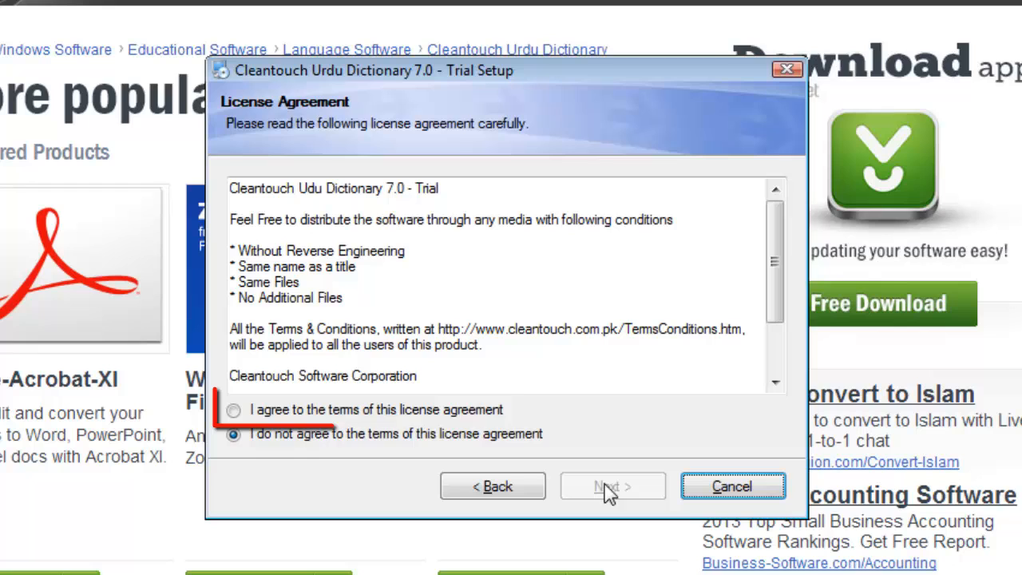
left_click(233, 409)
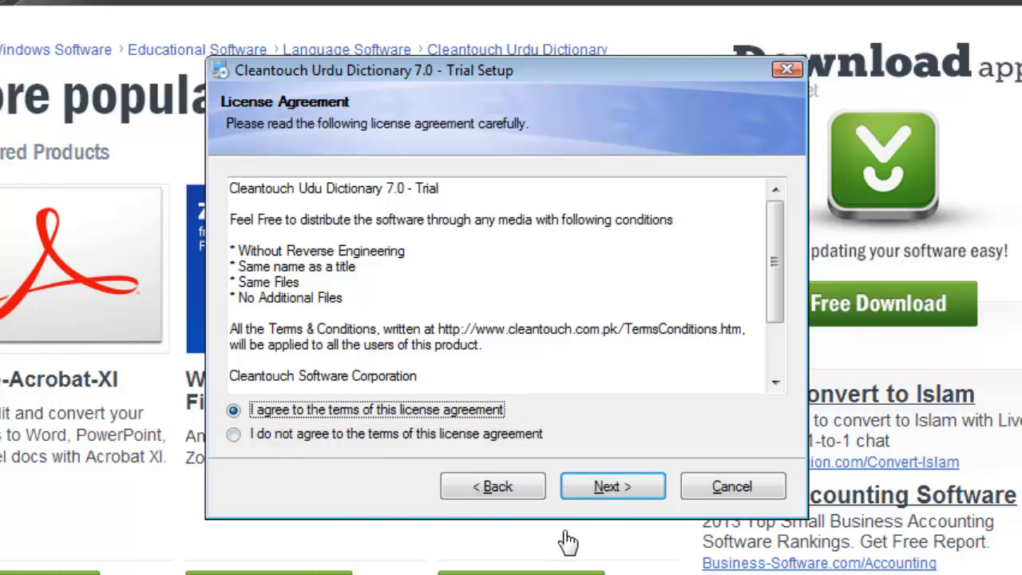
left_click(613, 486)
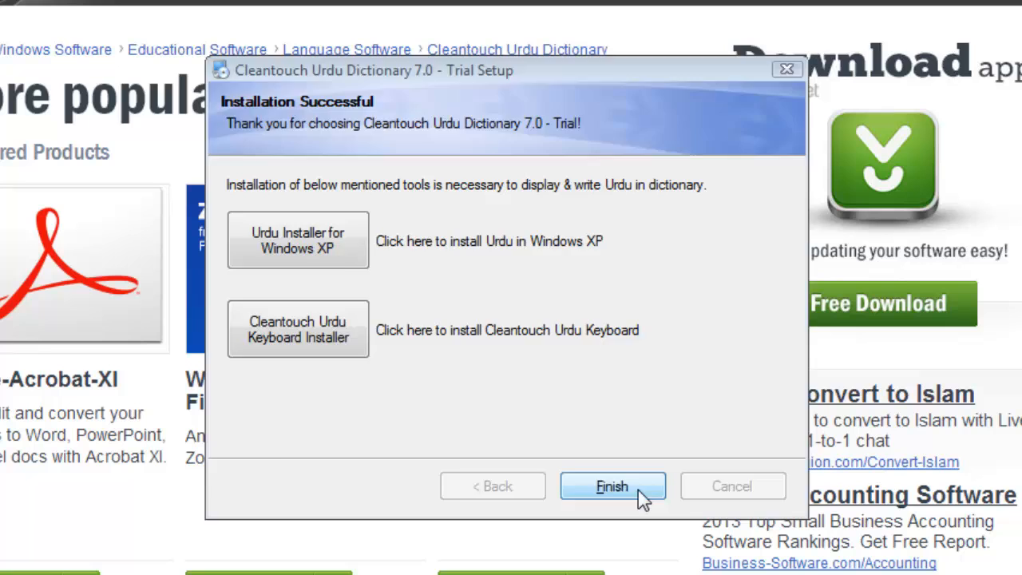
left_click(613, 486)
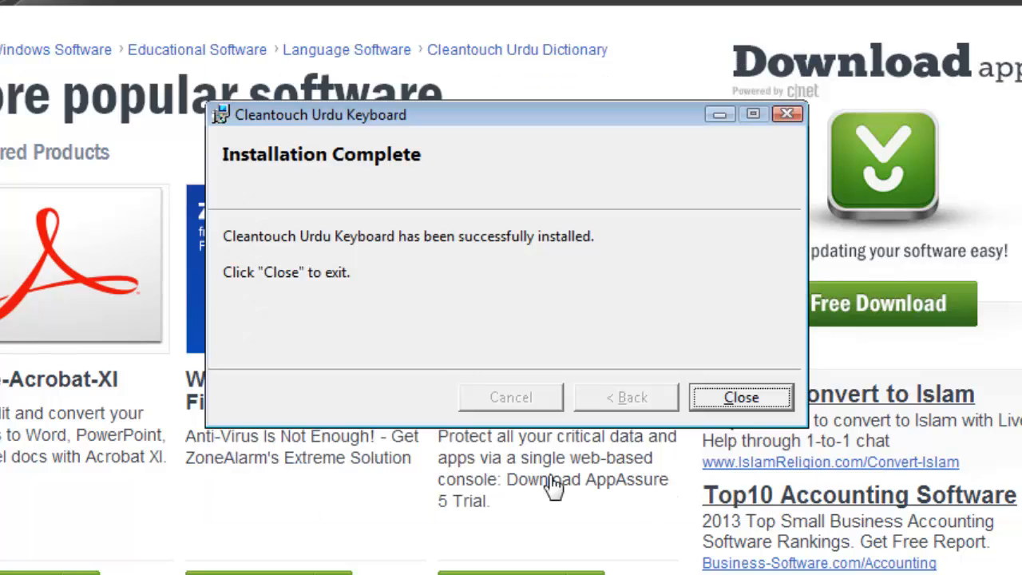
left_click(741, 396)
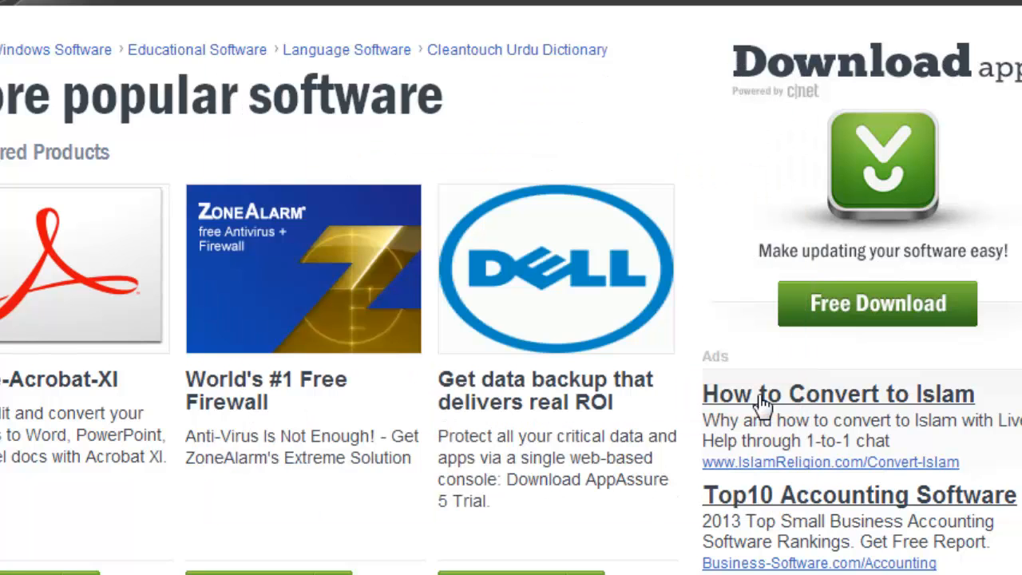
Step: Launch Cleantouch Urdu Dictionary 7.0 - Trial from the Start menu and continue past the Trial Copy notice
left_click(32, 550)
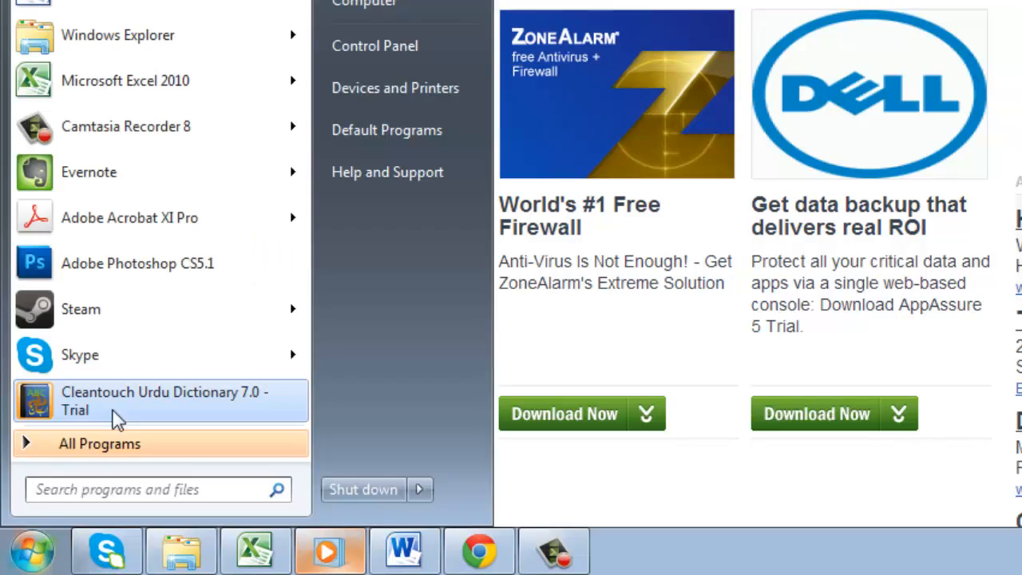
left_click(159, 399)
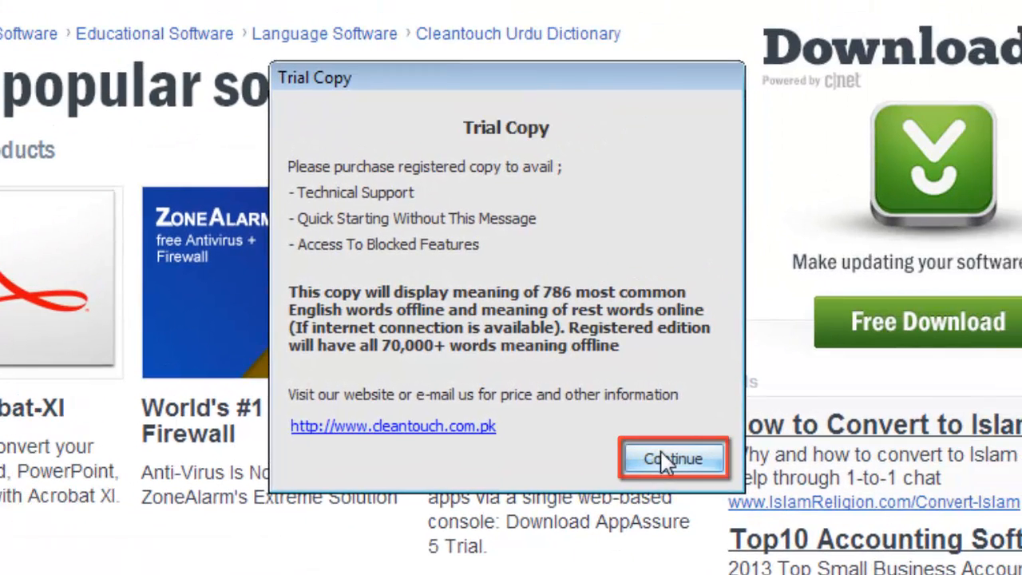
left_click(672, 458)
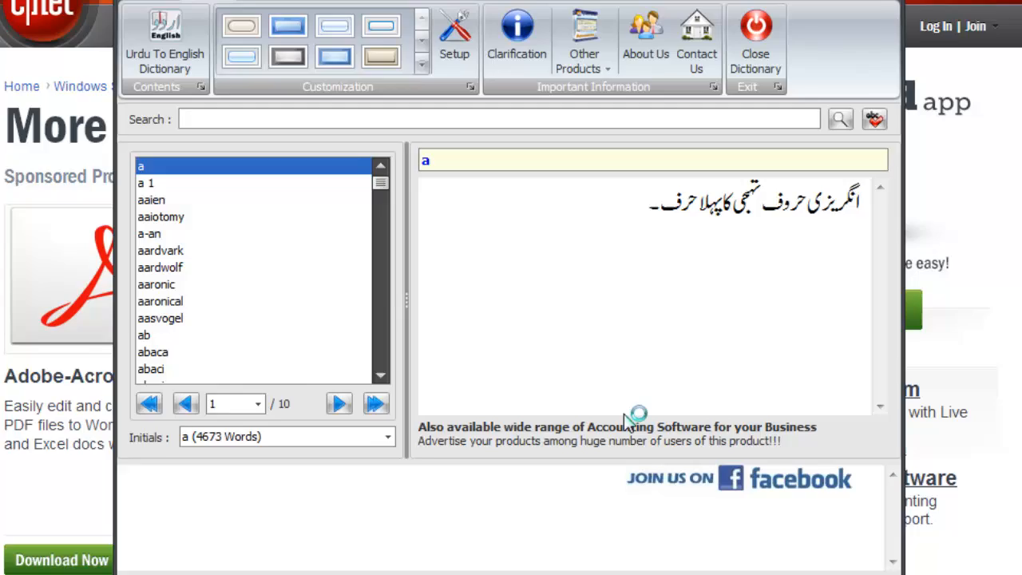